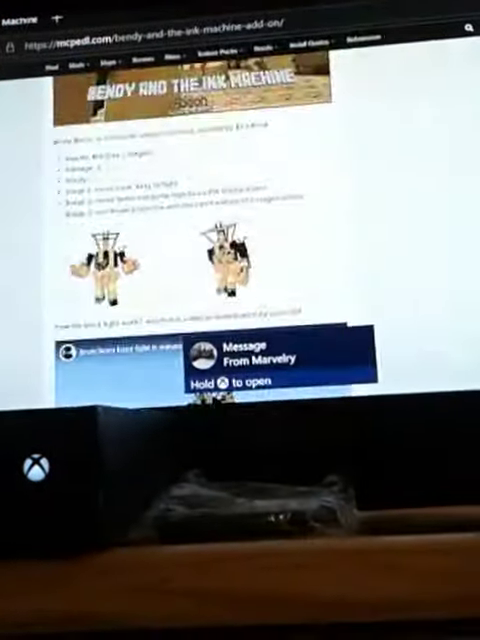
scroll(down, 3)
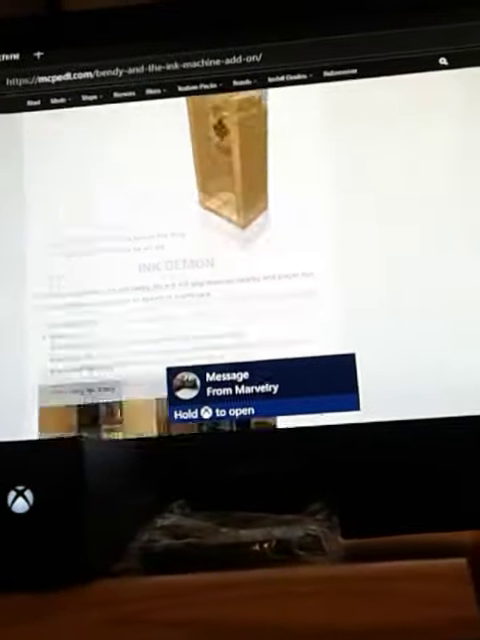
scroll(down, 3)
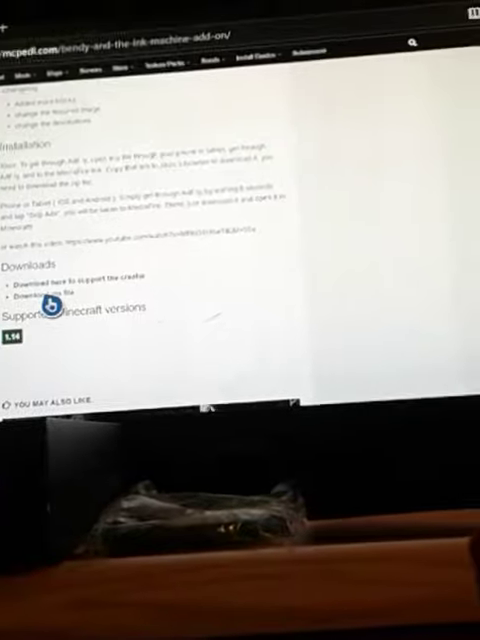